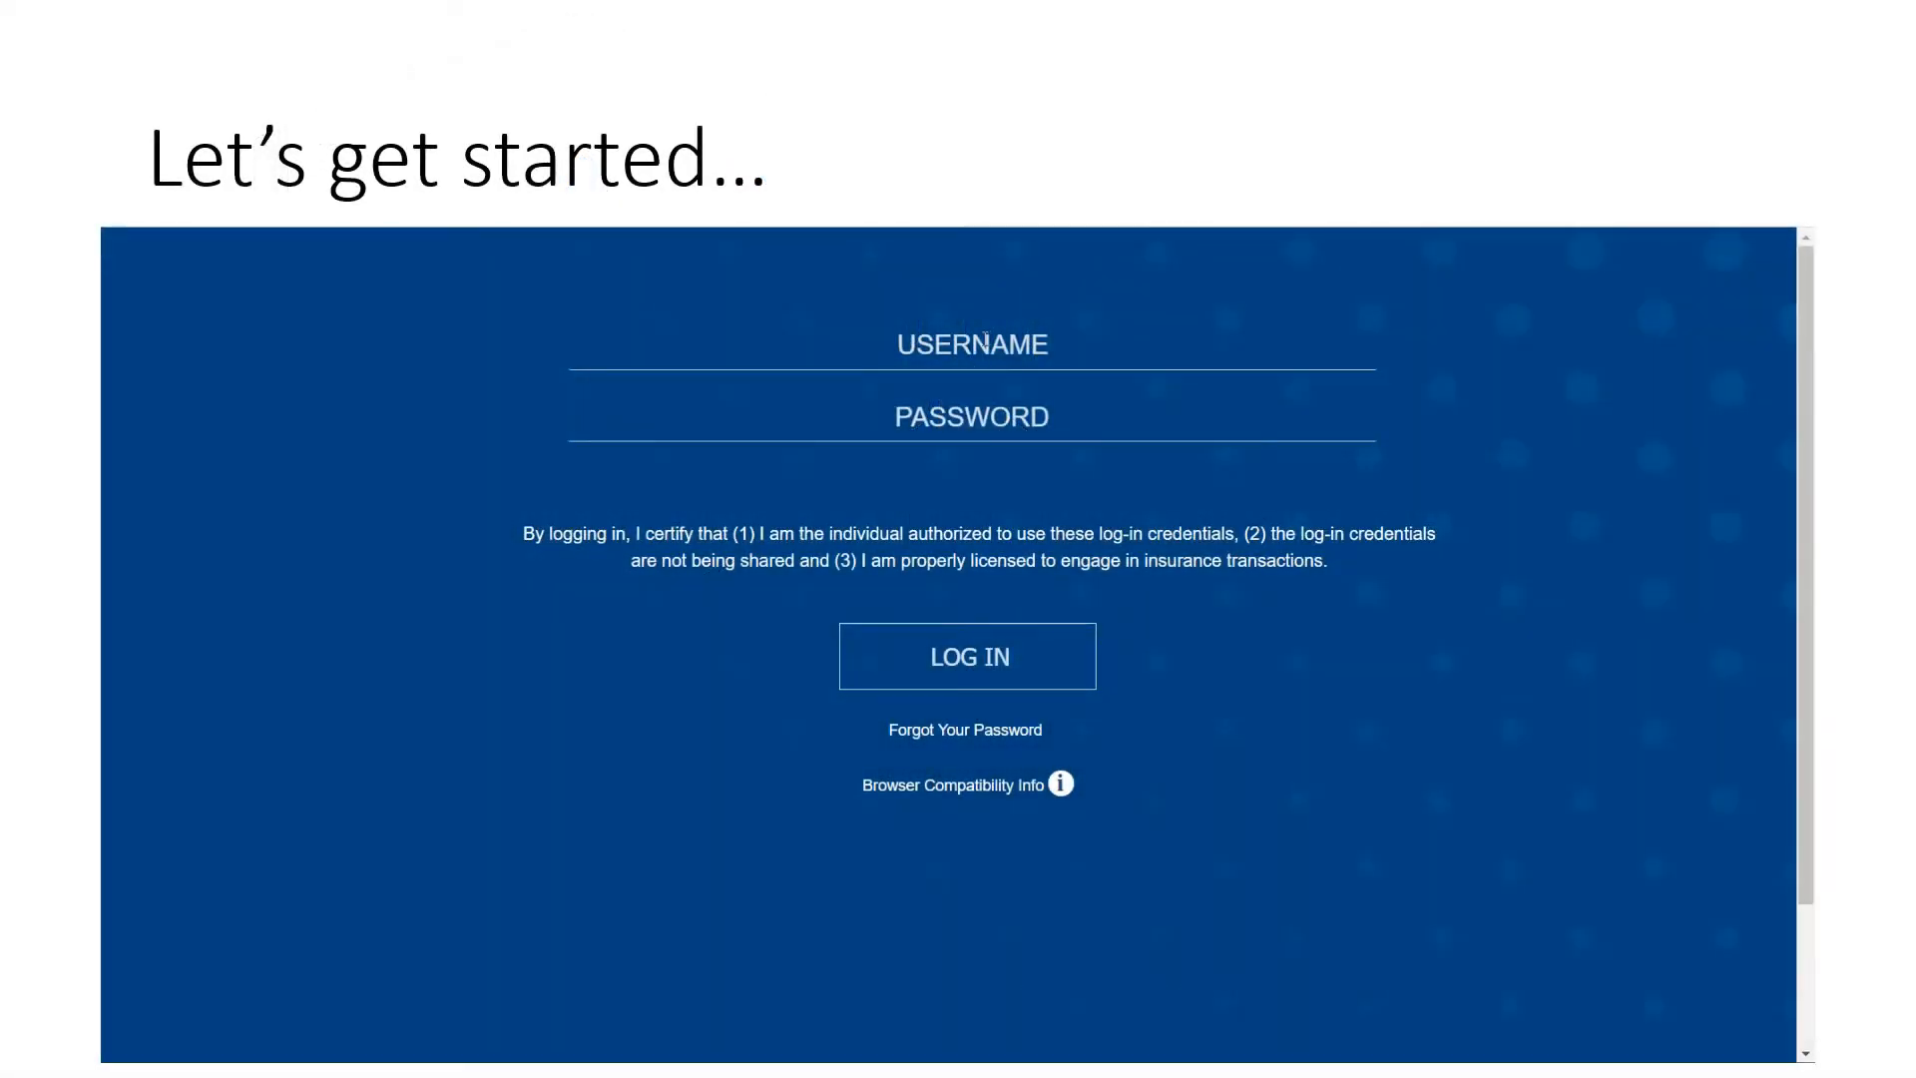
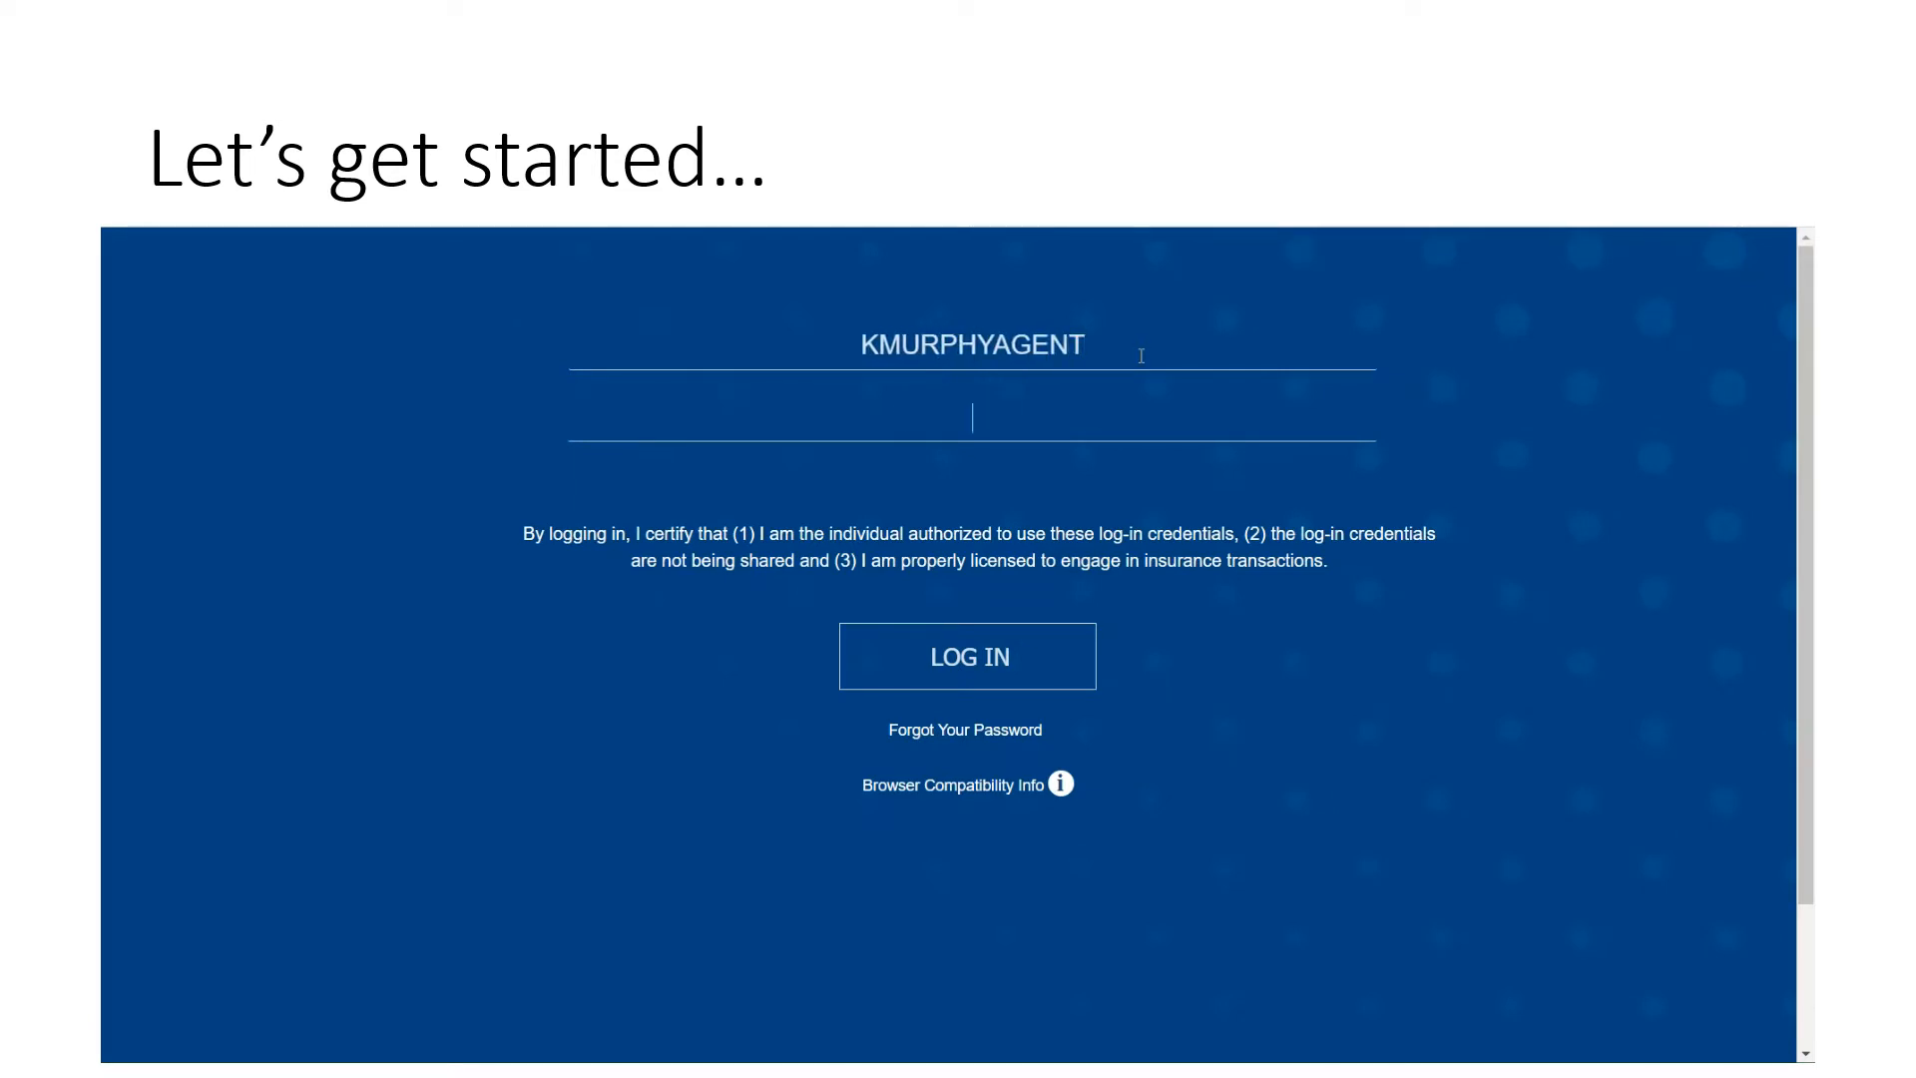
# Step: Log in as username 'KMU' with the temporary password
pyautogui.write('•')
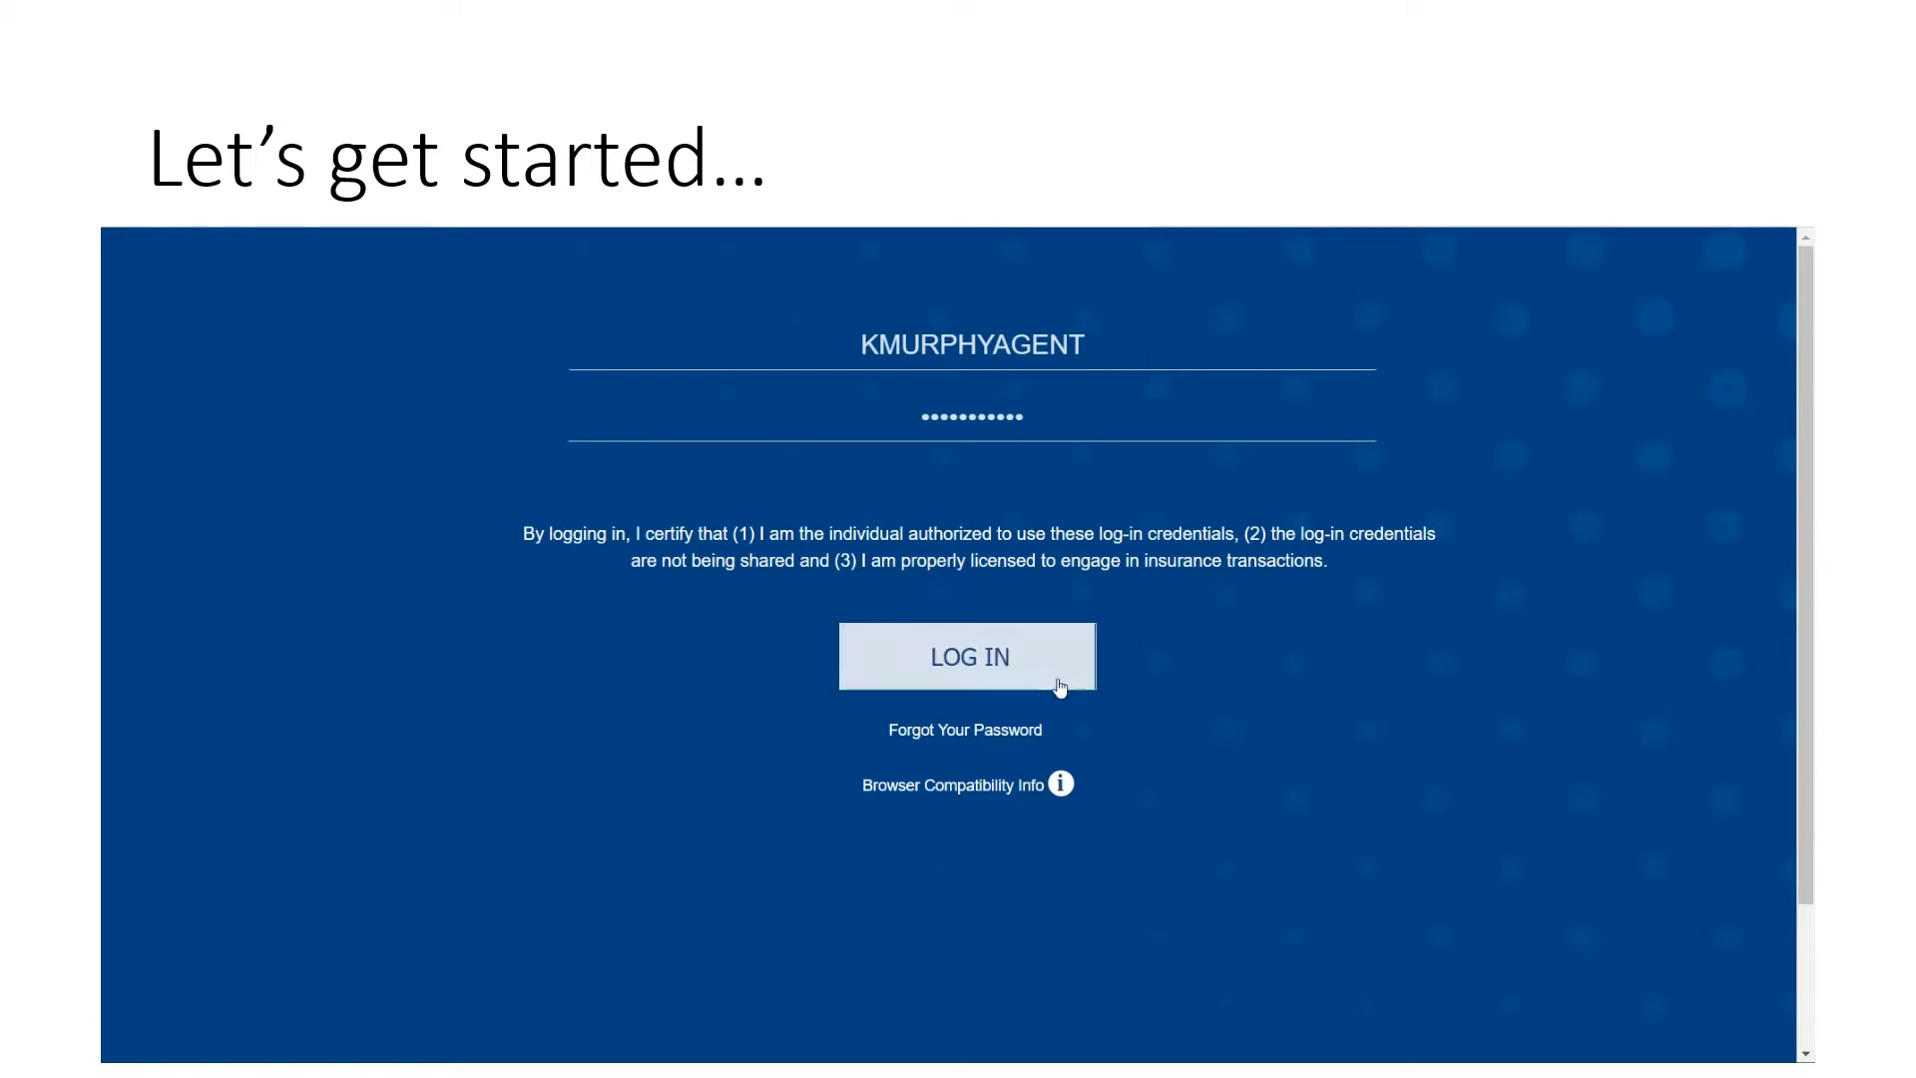
pyautogui.click(967, 656)
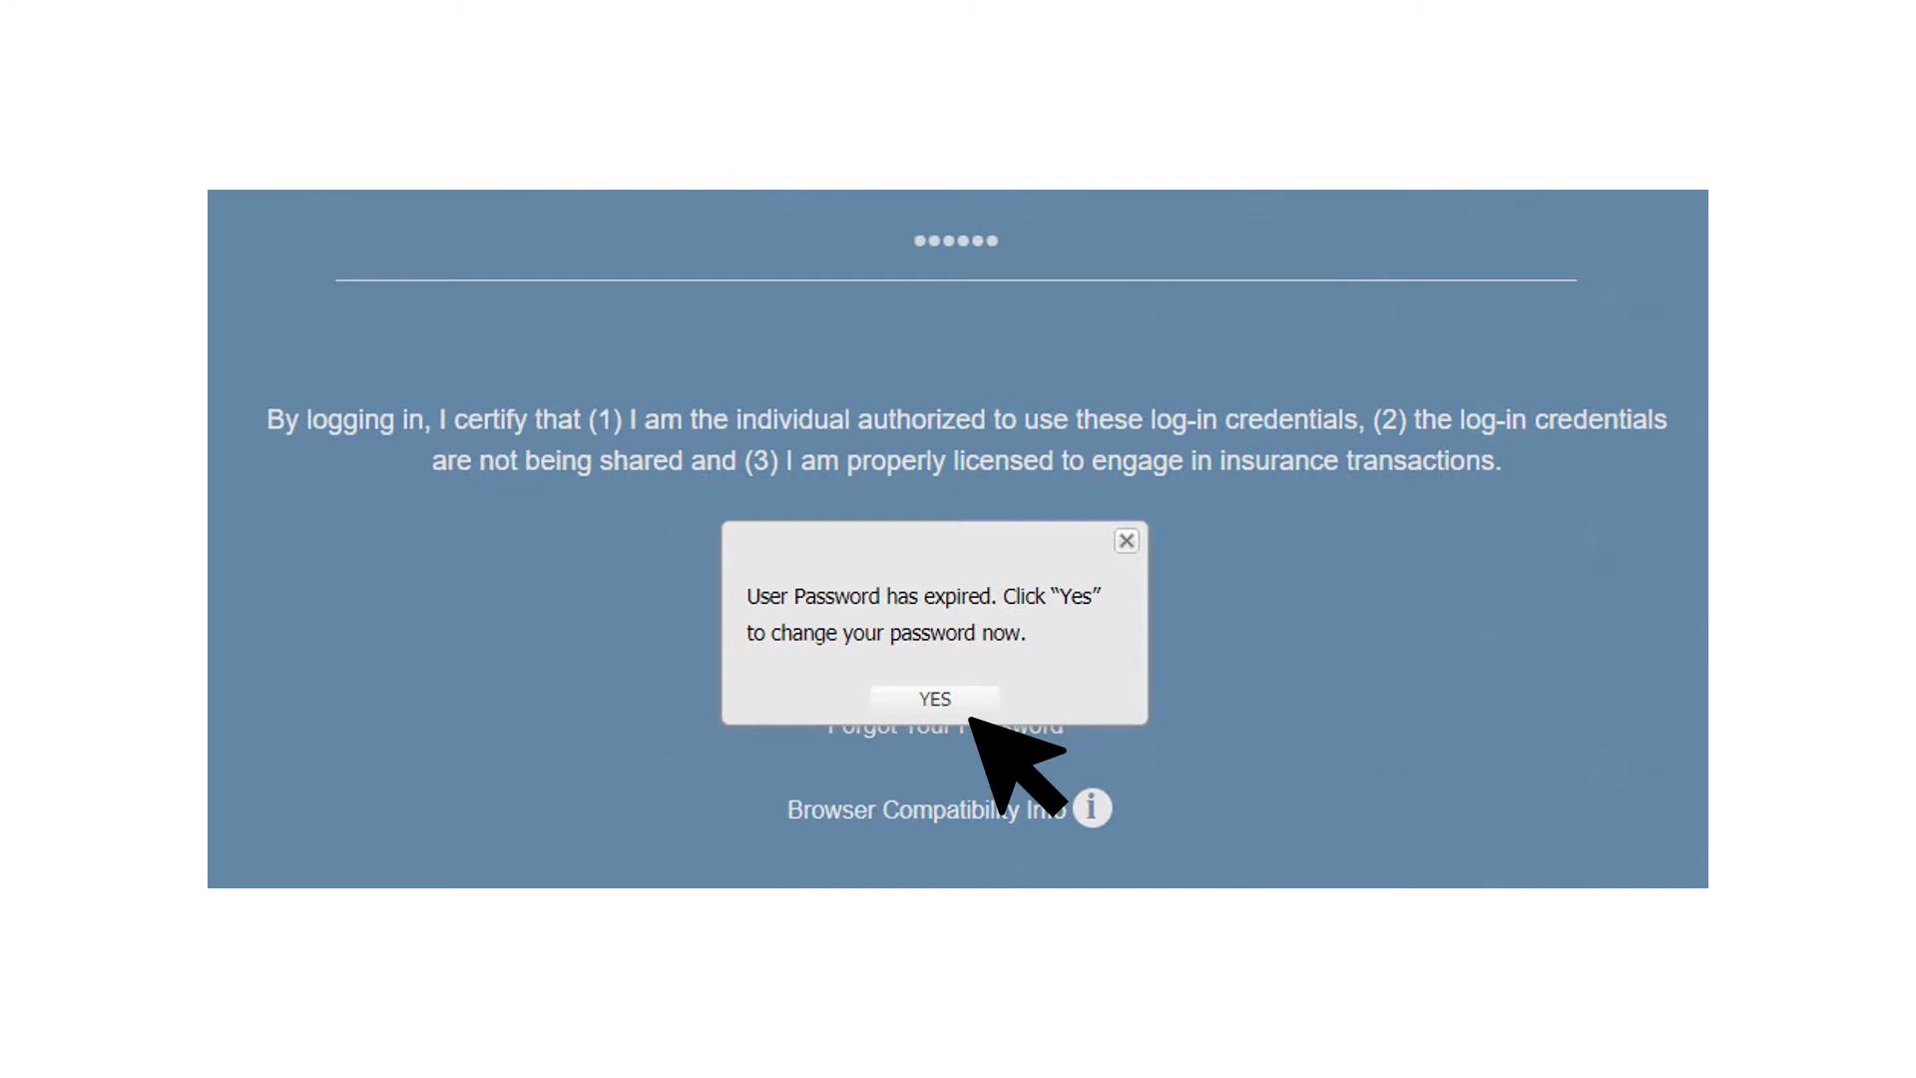
# Step: Accept the expired-password notice to change the password now
pyautogui.click(931, 698)
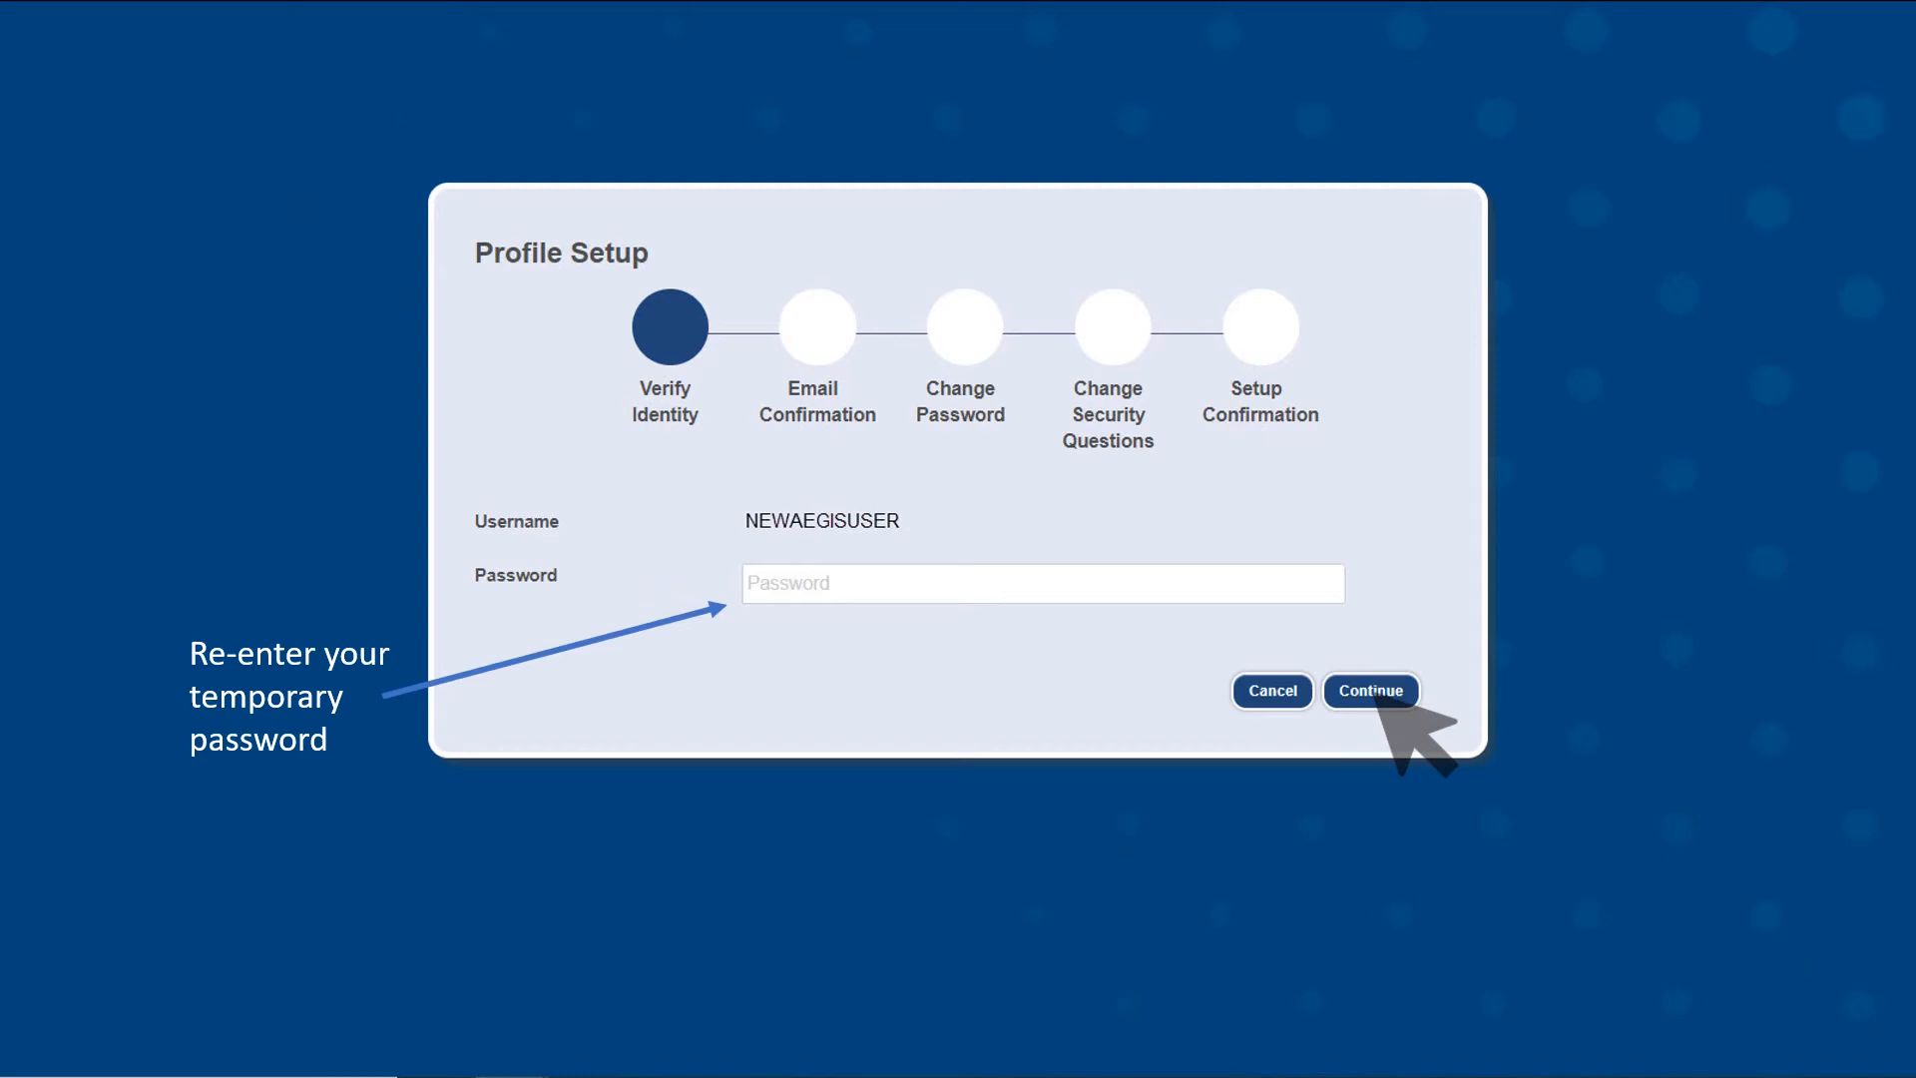
pyautogui.moveTo(1417, 733)
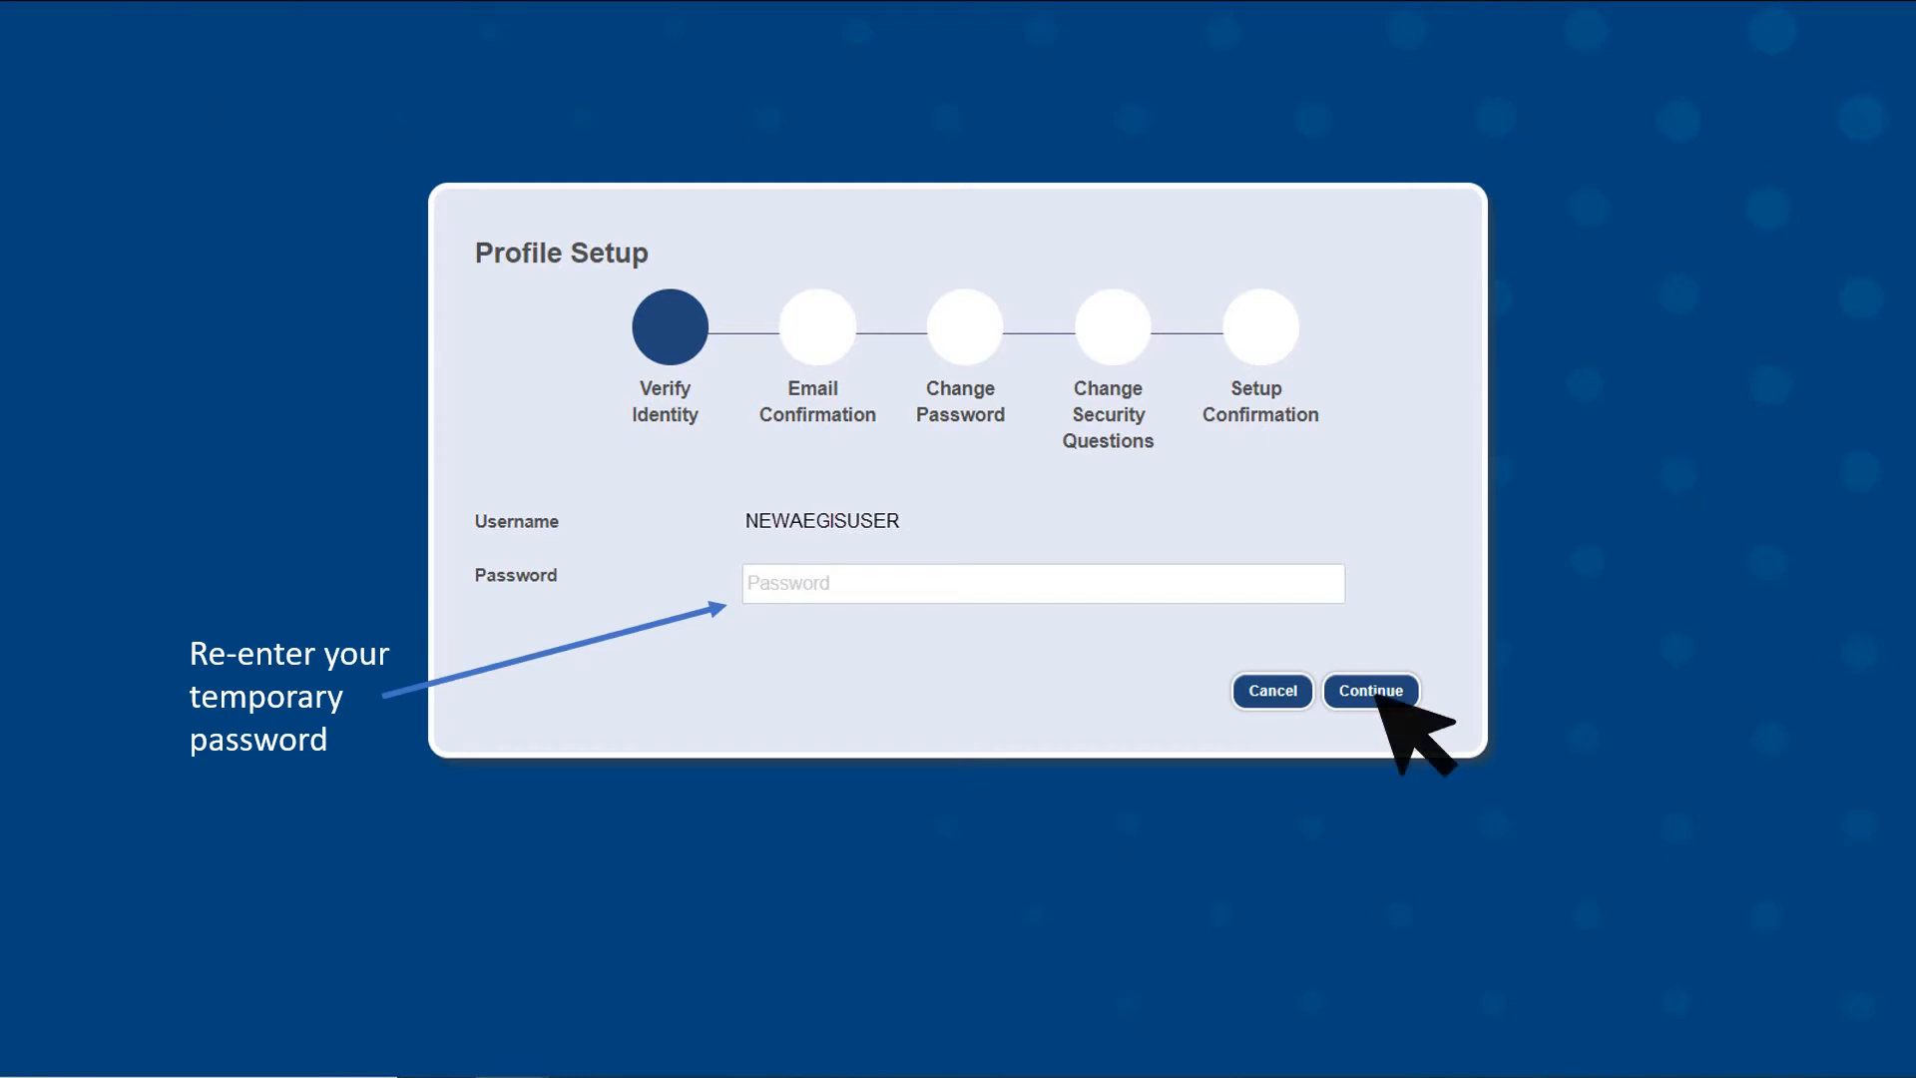
# Step: Submit the temporary password on the Verify Identity step and continue
pyautogui.click(1370, 691)
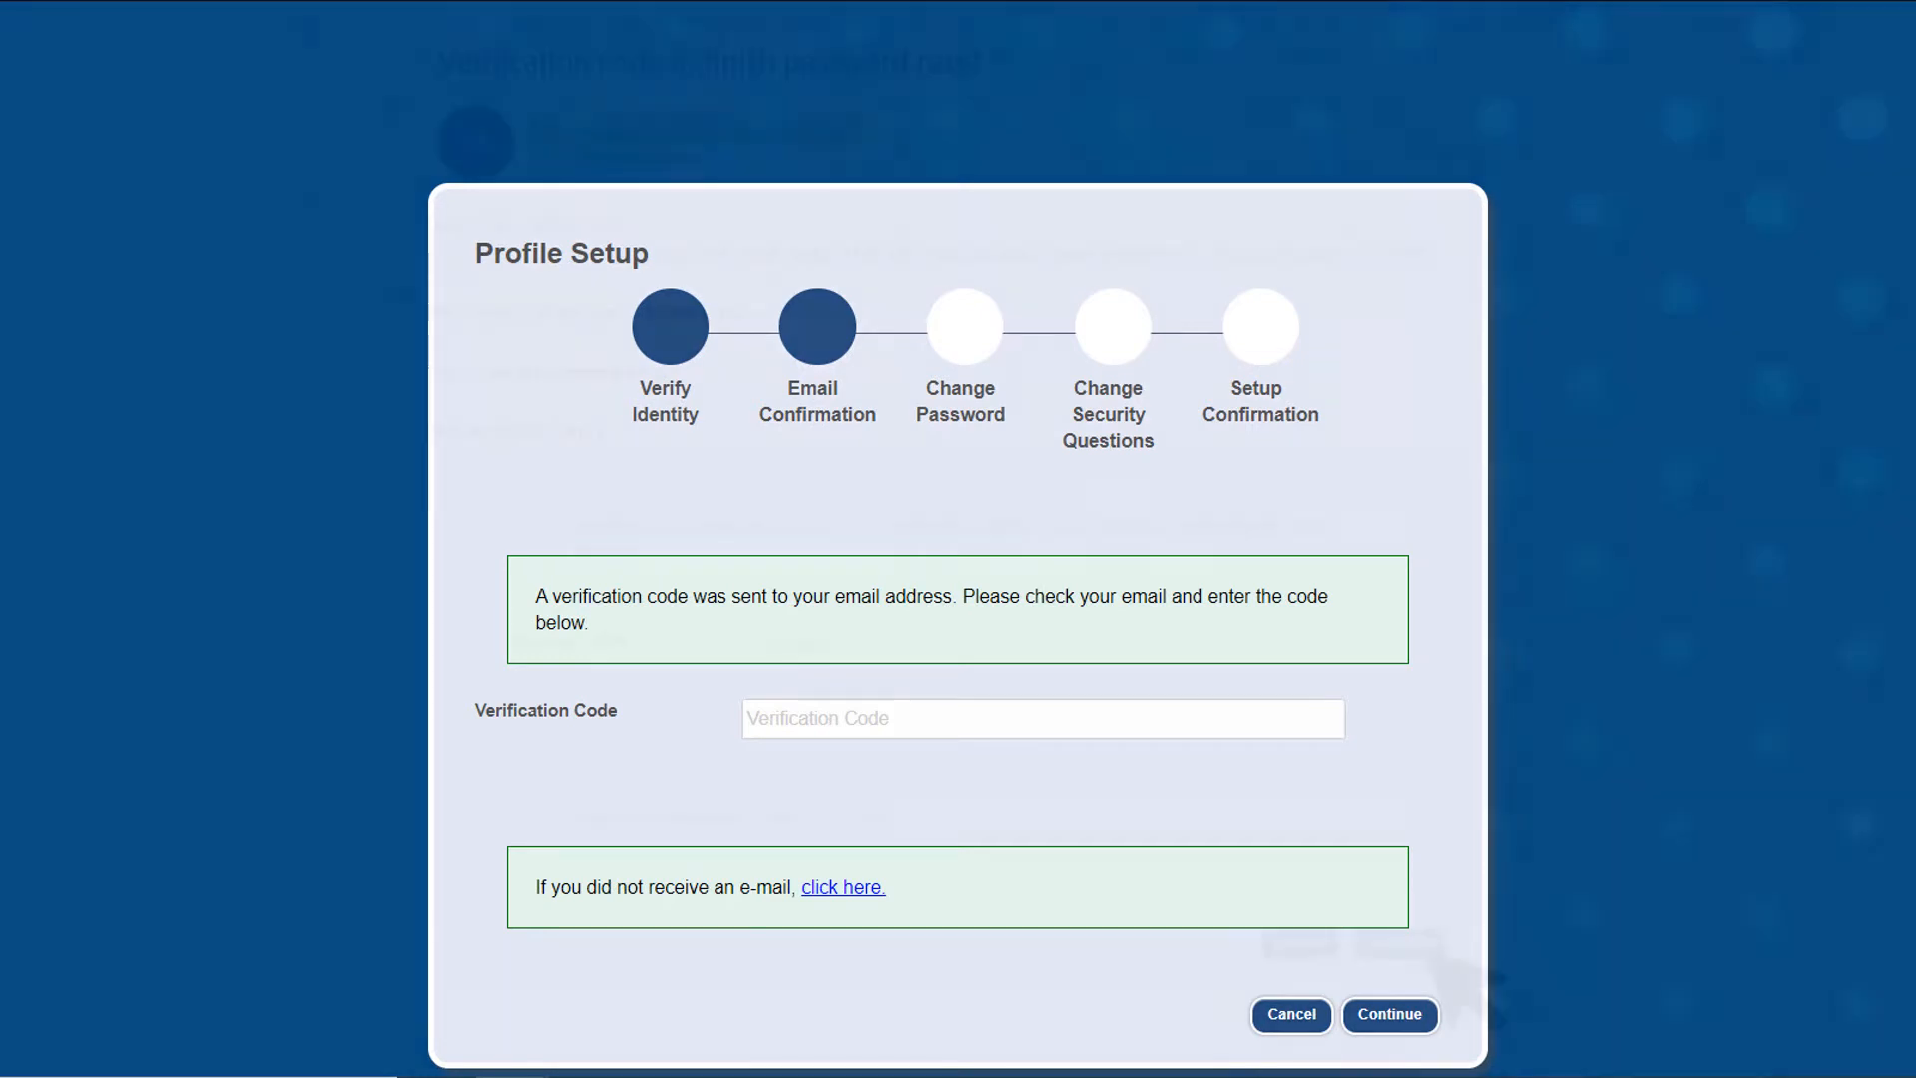
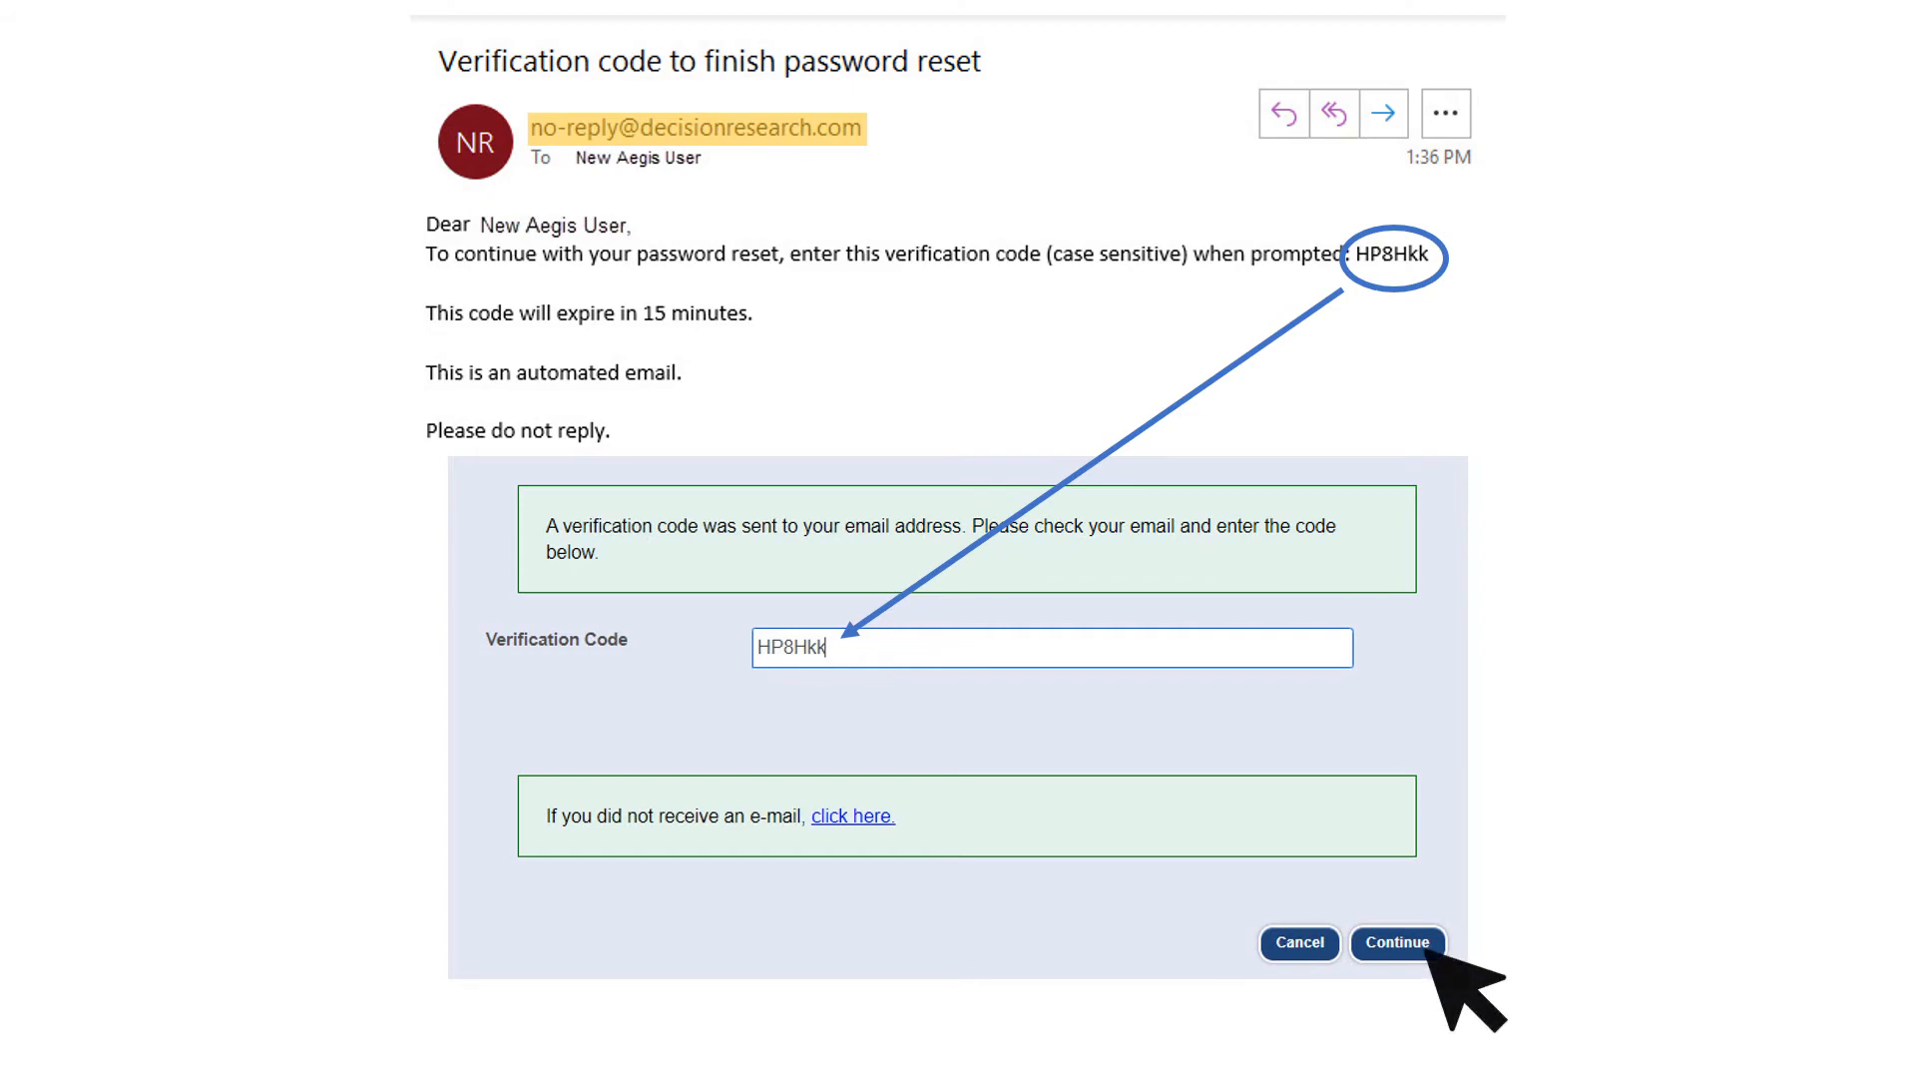
pyautogui.click(1397, 942)
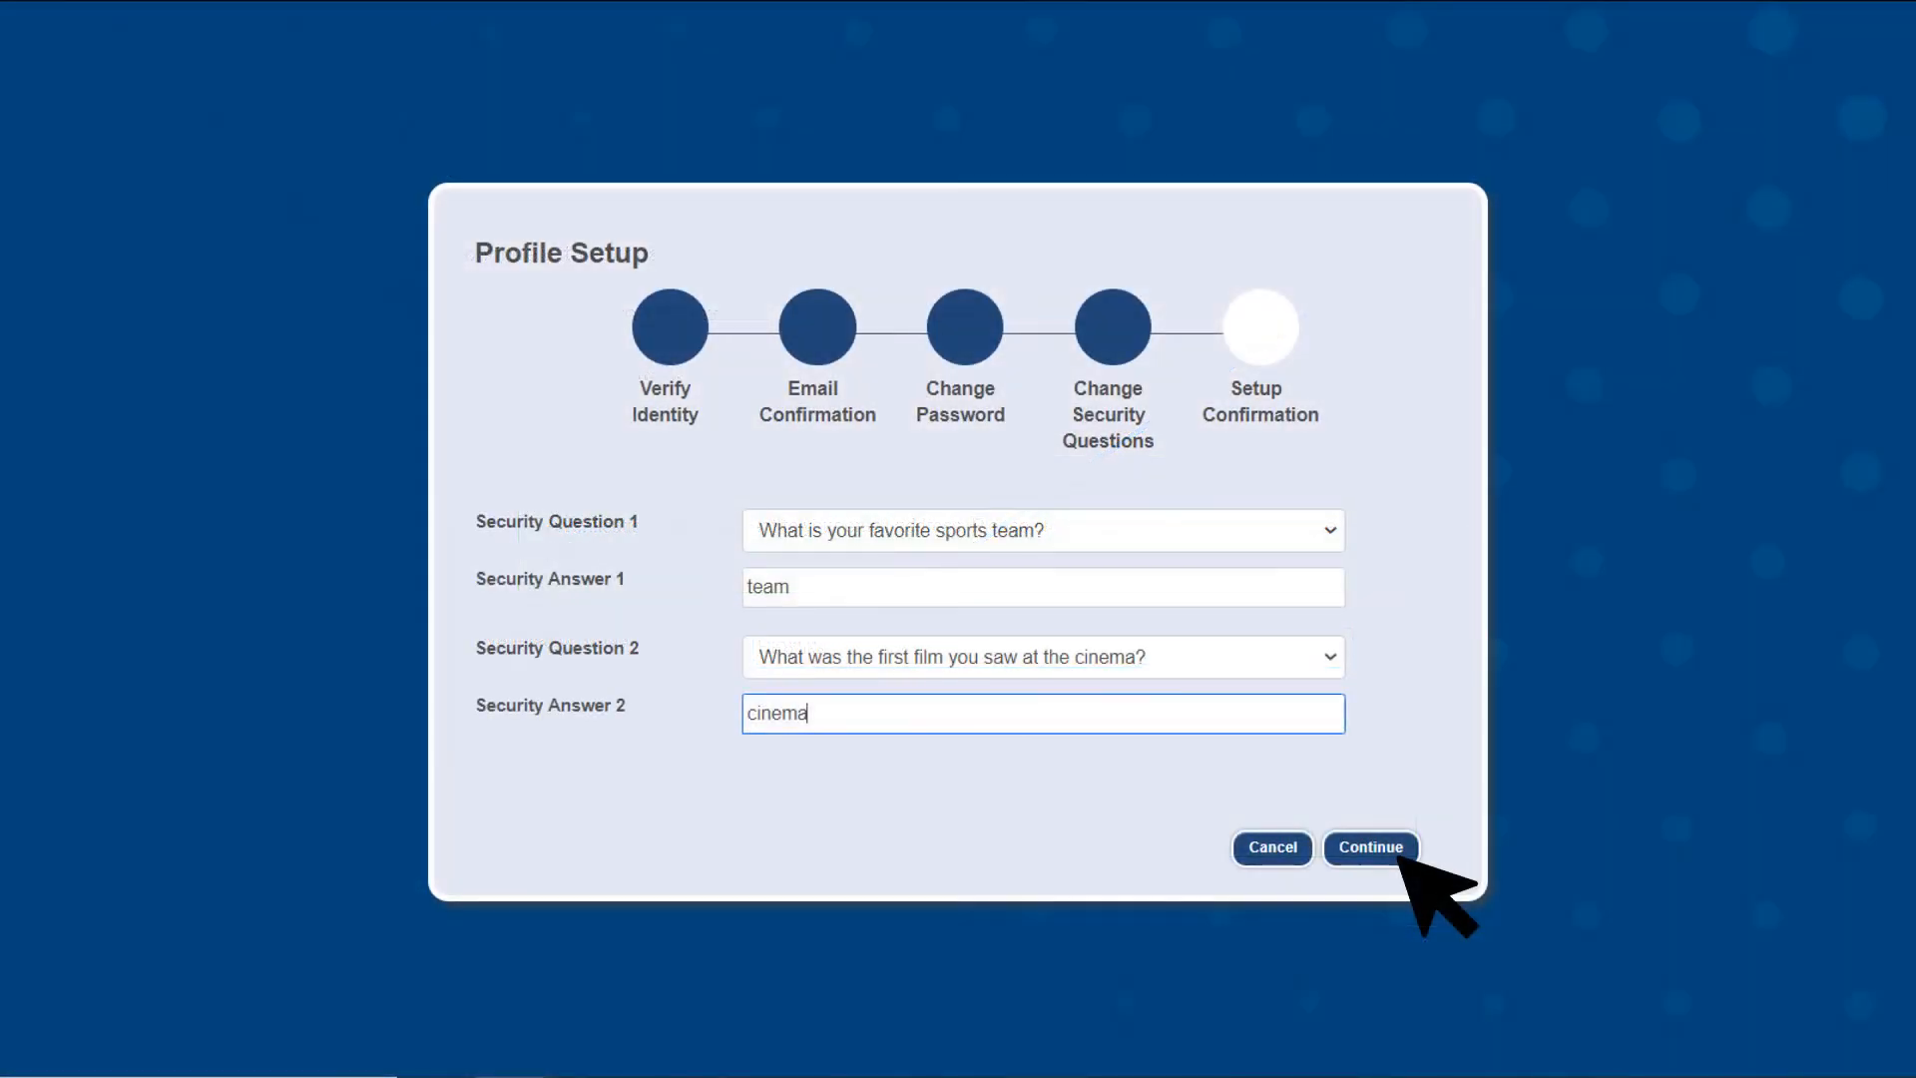